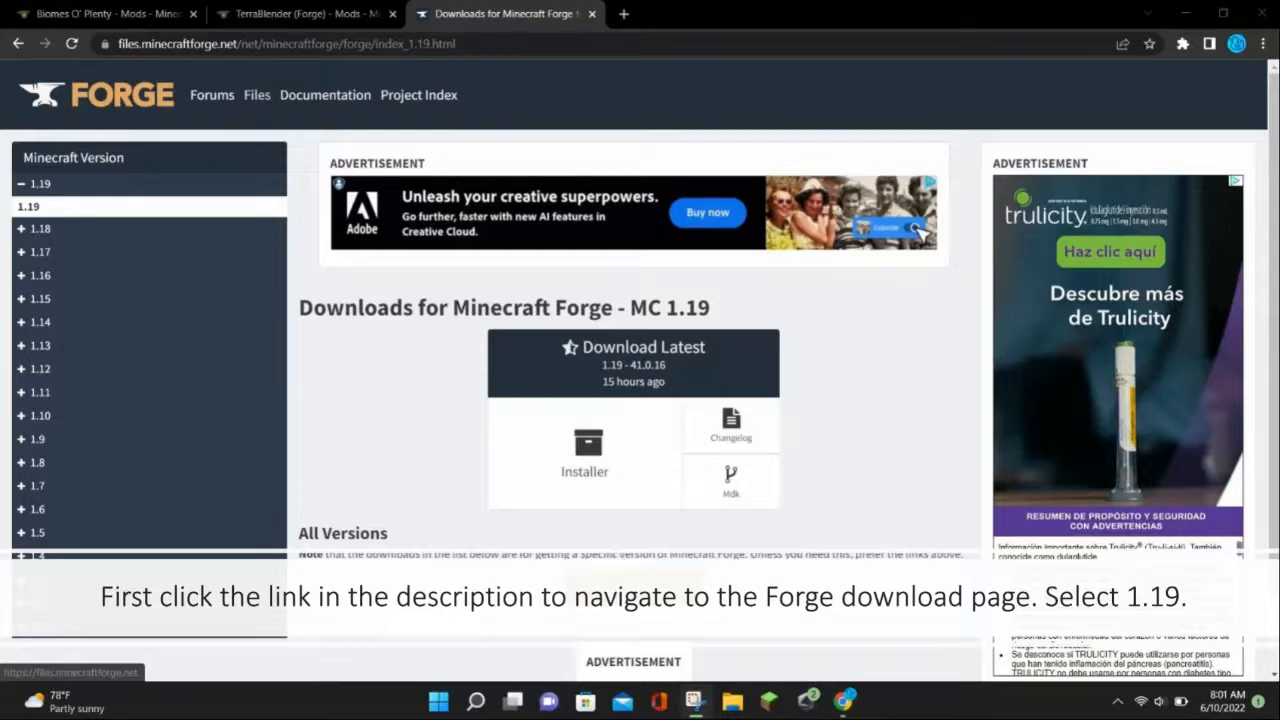
Download the Forge 1.19 installer, skipping the ad, and reveal it in the Downloads folder.
{"action": "left_click", "coordinate": [584, 456]}
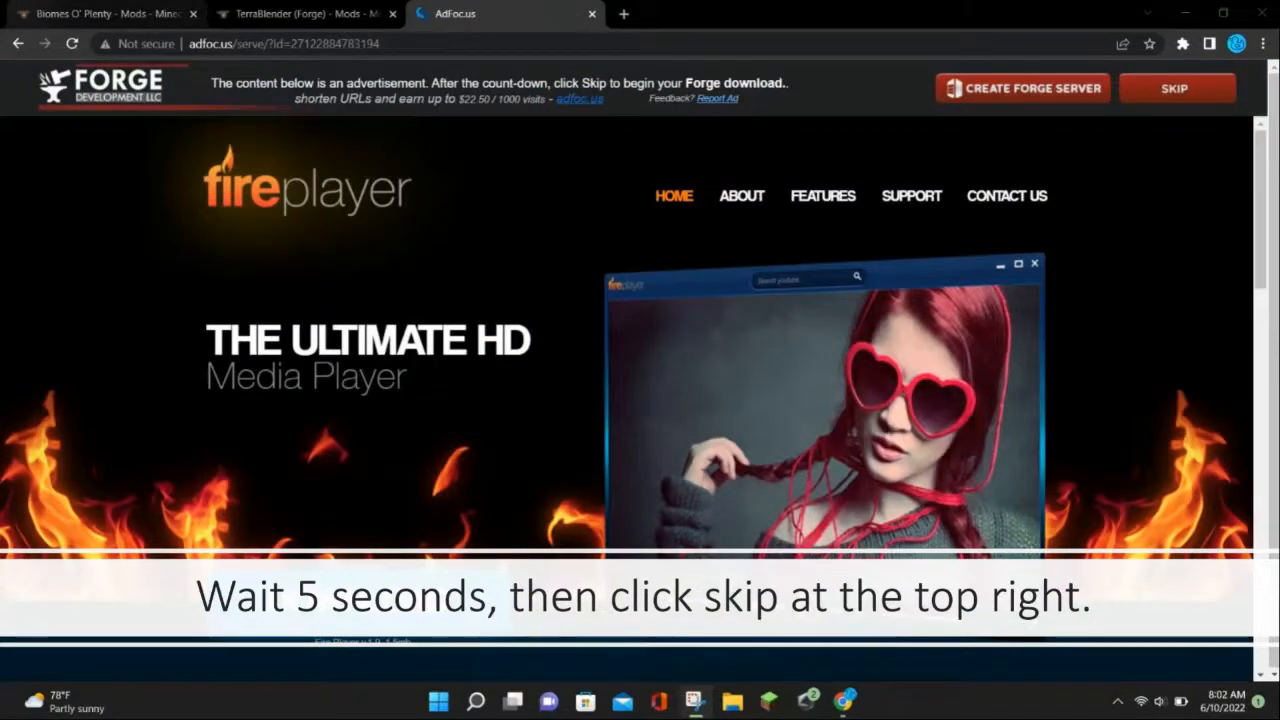
{"action": "left_click", "coordinate": [1176, 88]}
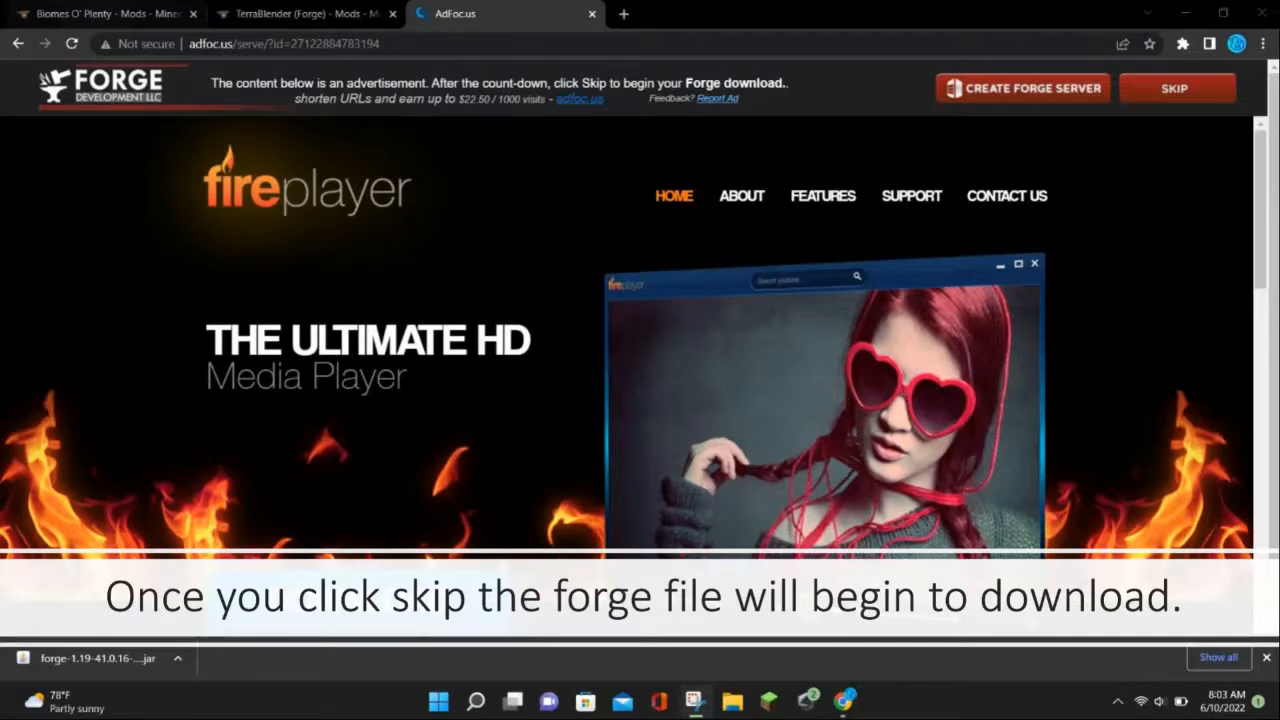
{"action": "left_click", "coordinate": [176, 658]}
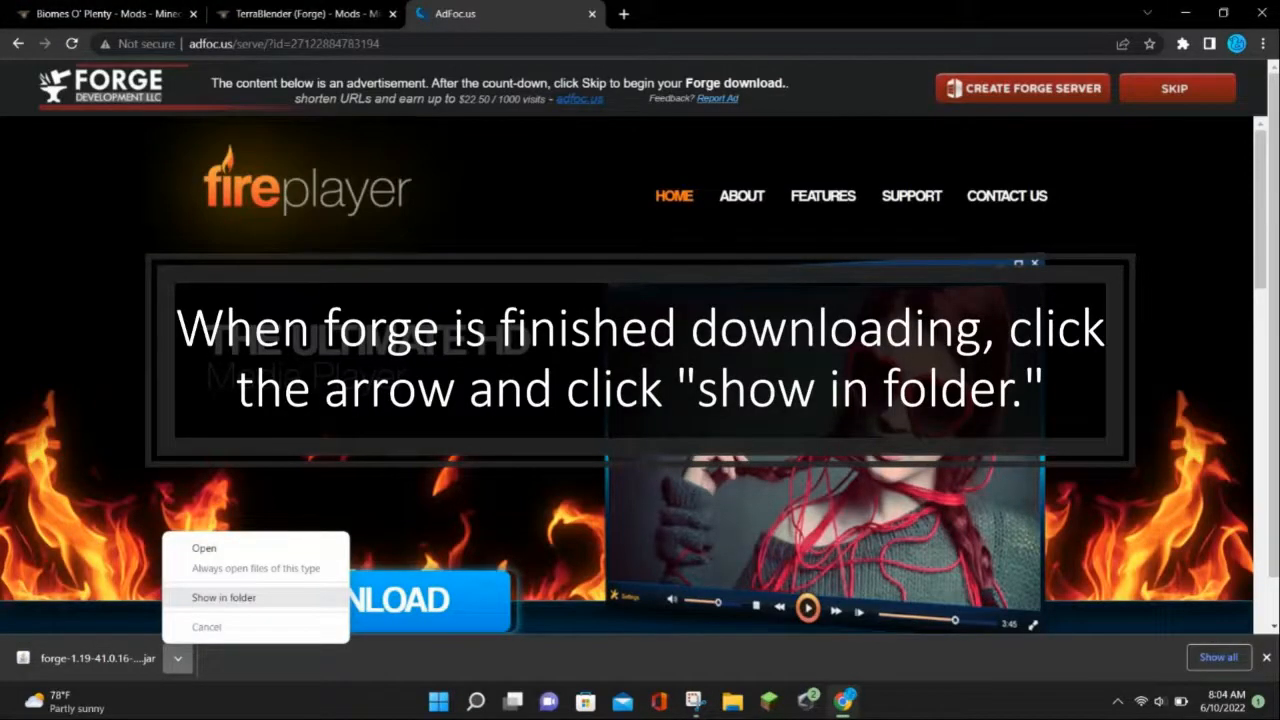
{"action": "left_click", "coordinate": [224, 596]}
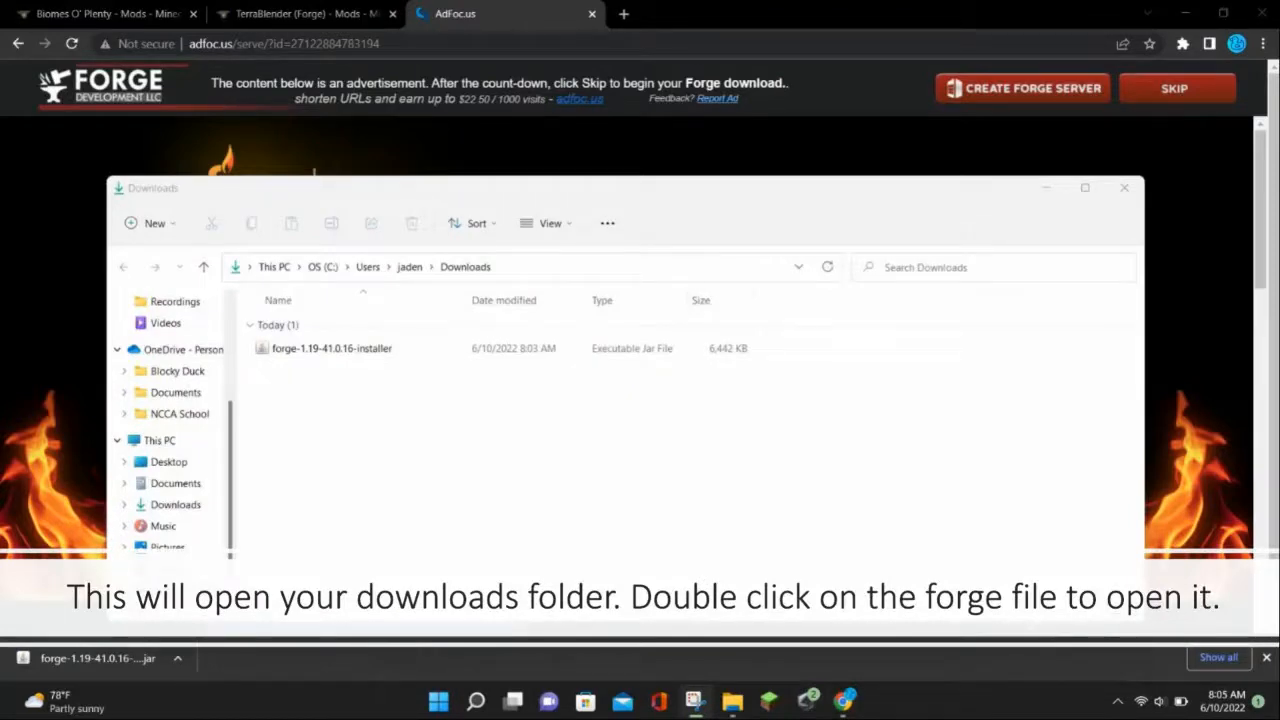
Run the downloaded Forge installer and start the Install client option.
{"action": "double_click", "coordinate": [332, 348]}
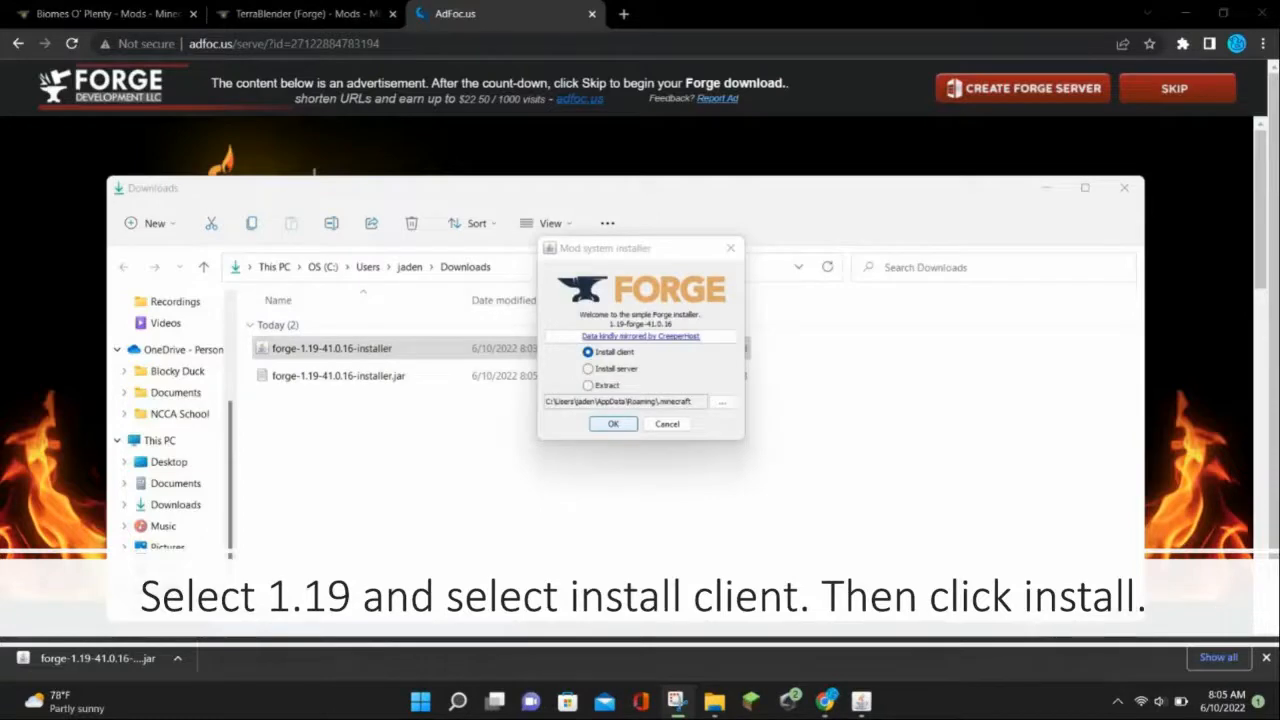
{"action": "left_click", "coordinate": [612, 424]}
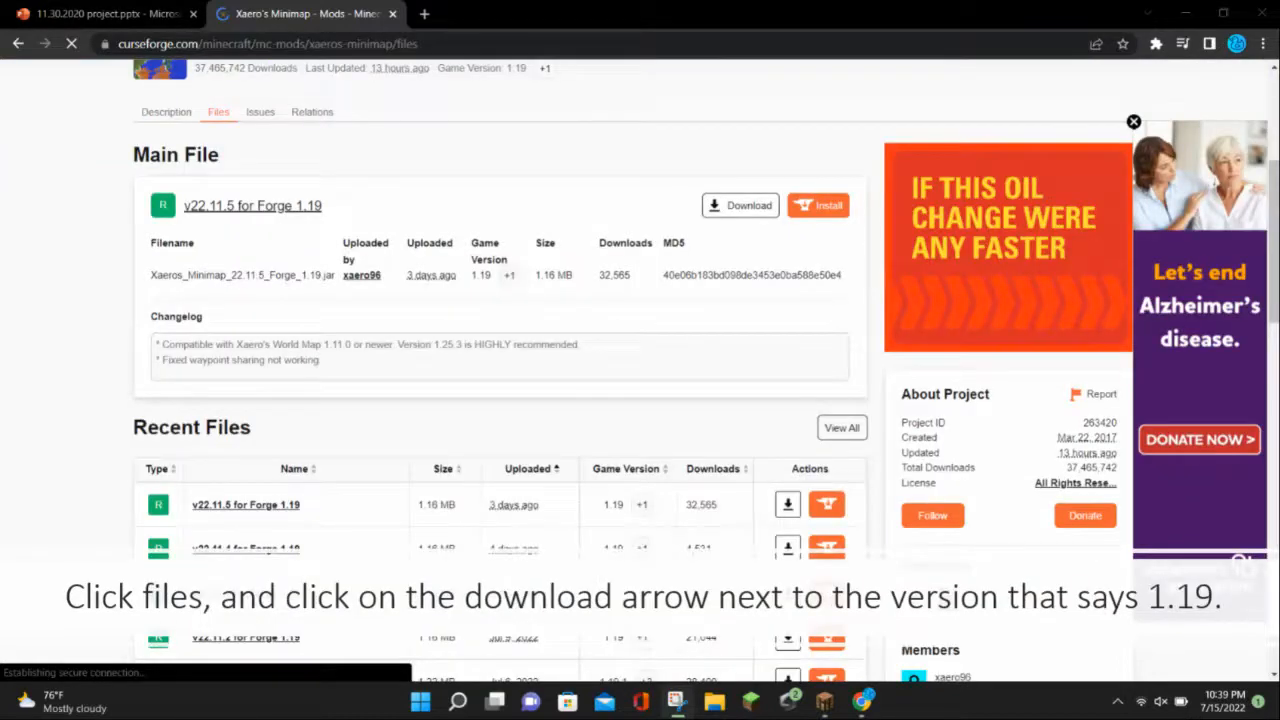
Download Xaero's Minimap v22.11.5 for Forge 1.19 and reveal the jar in its folder.
{"action": "left_click", "coordinate": [788, 504]}
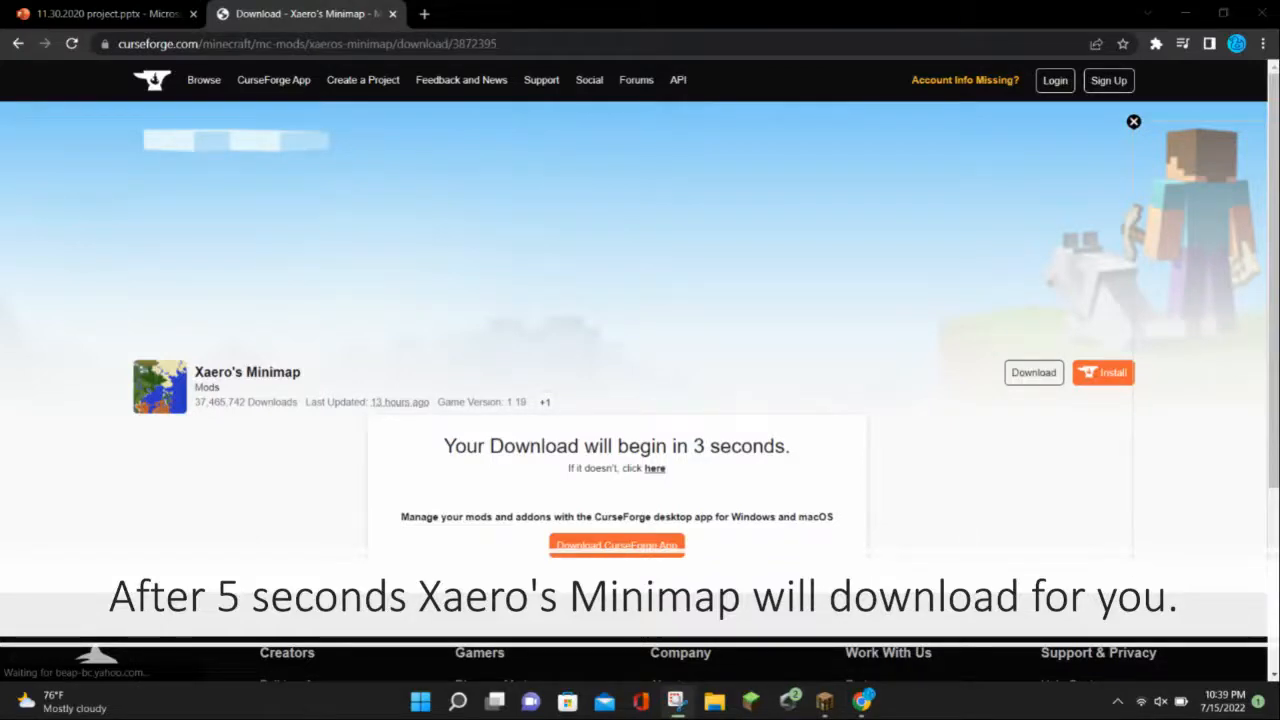
{"action": "left_click", "coordinate": [176, 658]}
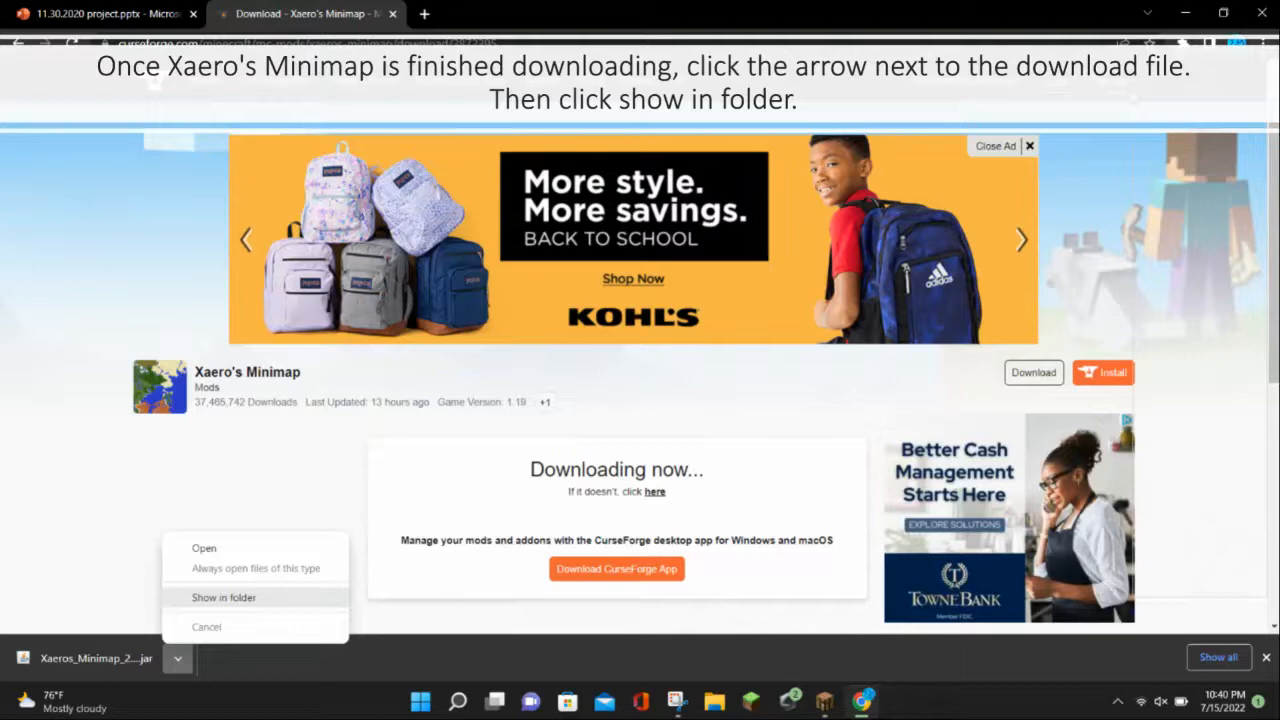
{"action": "left_click", "coordinate": [224, 596]}
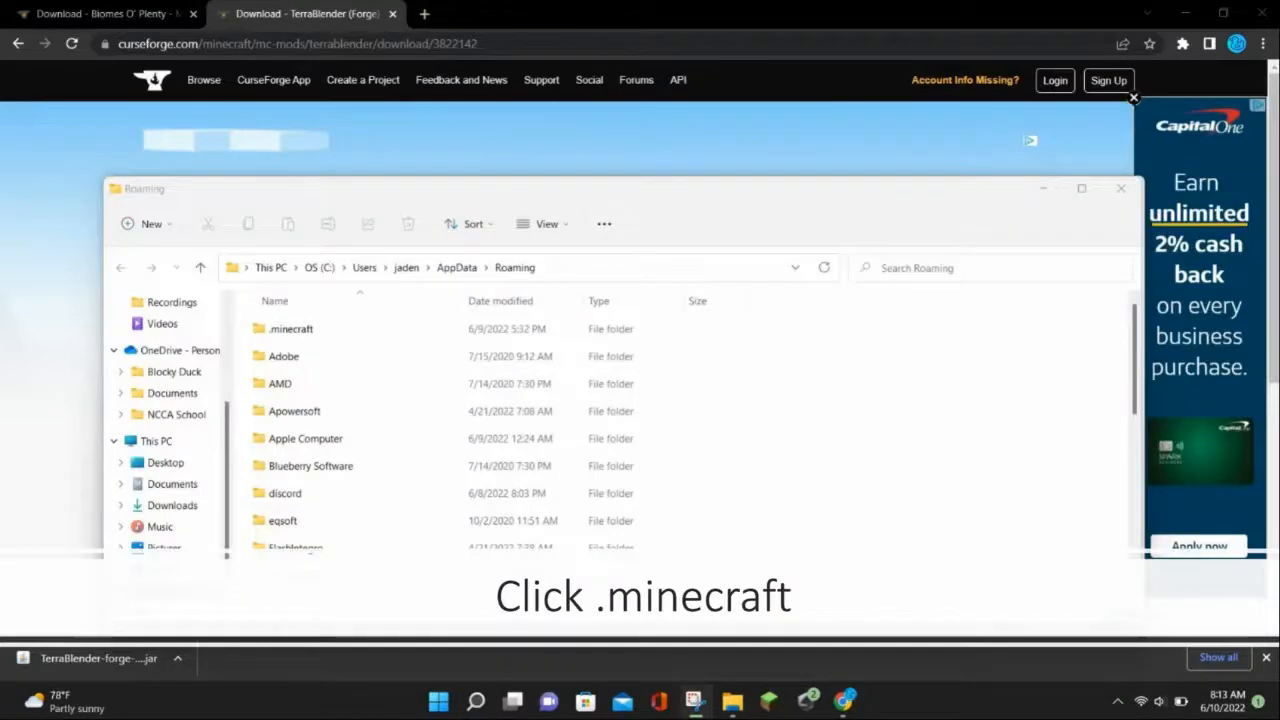
Navigate into the .minecraft folder and then its mods folder.
{"action": "double_click", "coordinate": [290, 328]}
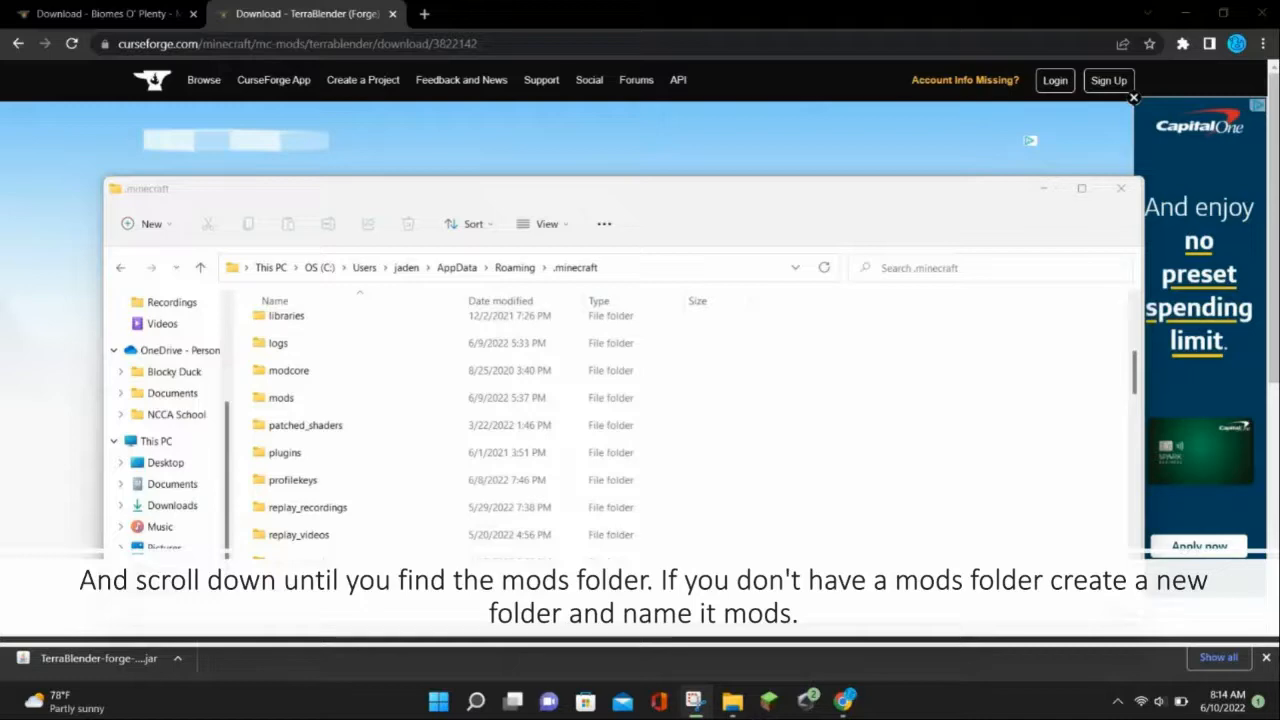
{"action": "double_click", "coordinate": [280, 396]}
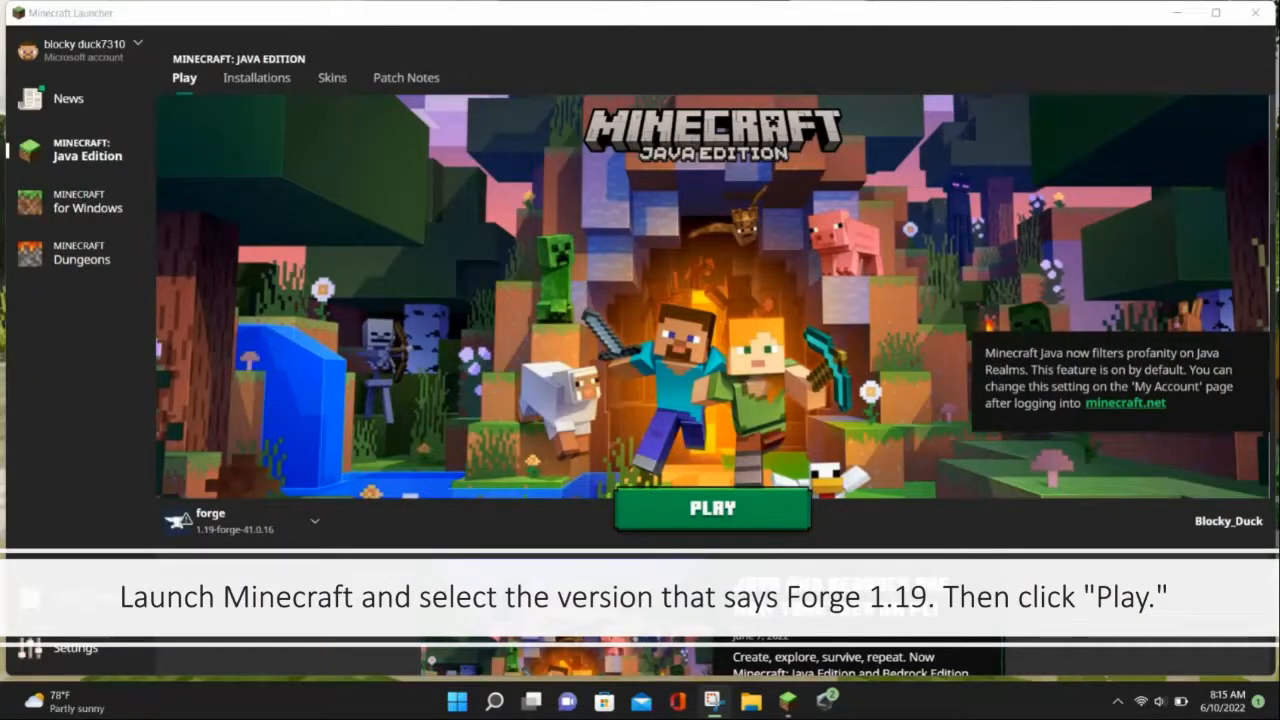
Launch the forge 1.19 installation from the Minecraft Launcher, confirming the modded-install warning.
{"action": "left_click", "coordinate": [712, 508]}
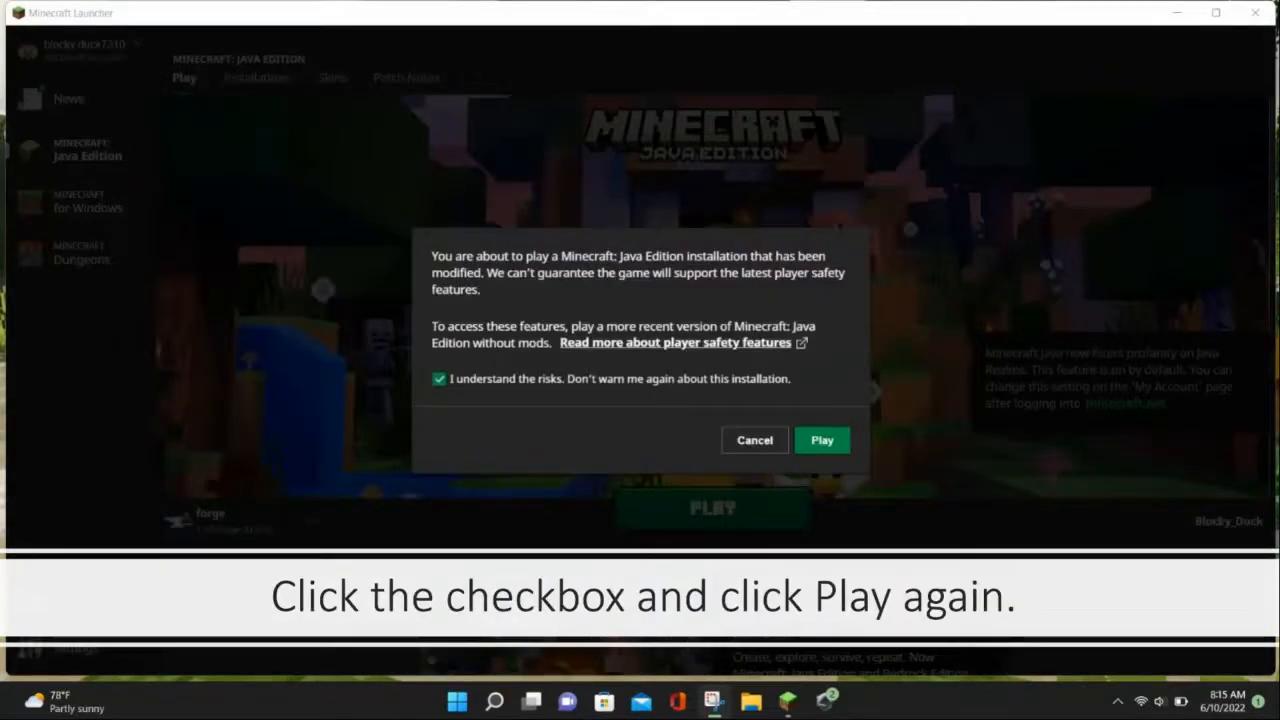
{"action": "left_click", "coordinate": [820, 440]}
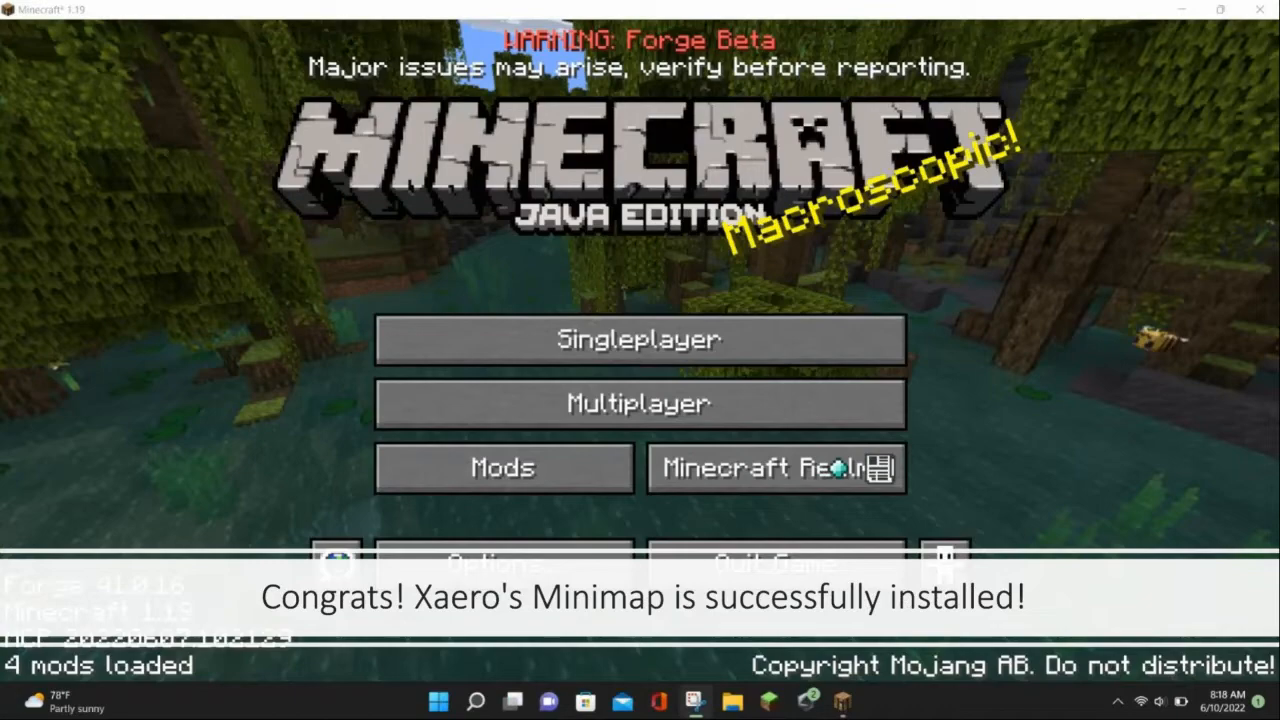